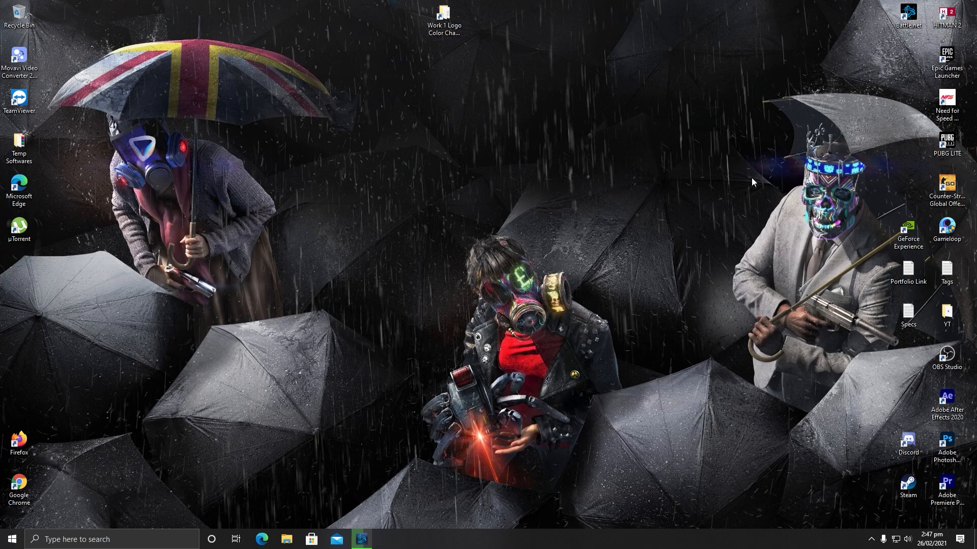
mouse_move(373, 320)
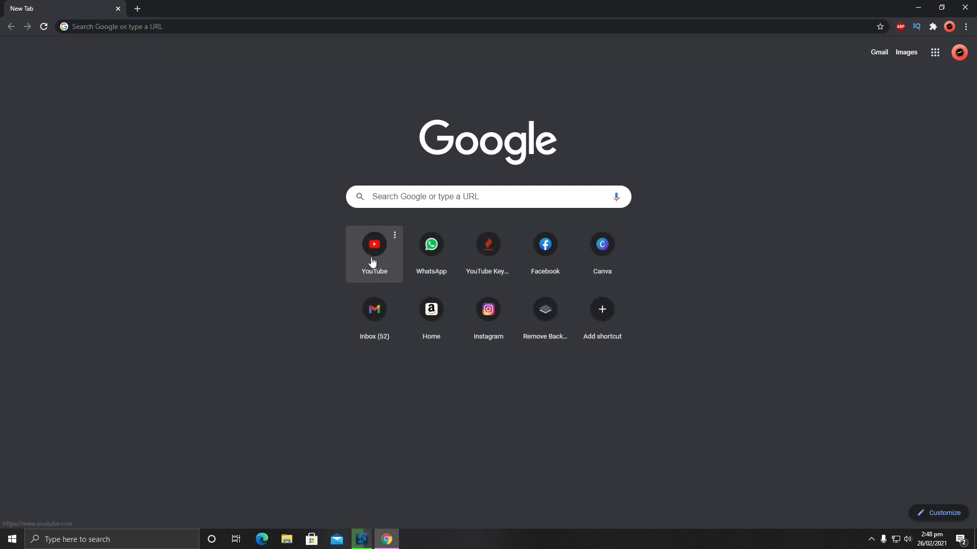
Go from the YouTube home page through the account menu to YouTube Studio
left_click(374, 243)
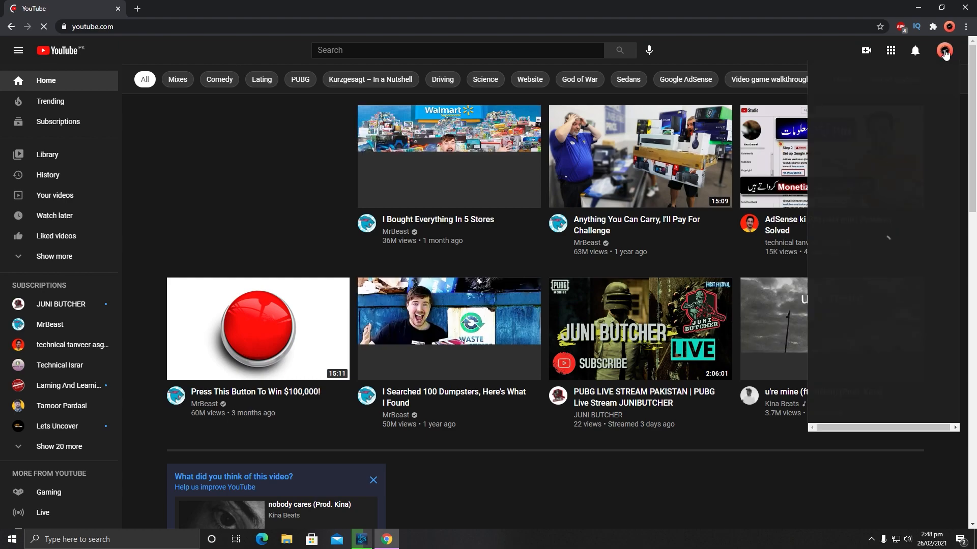
left_click(944, 51)
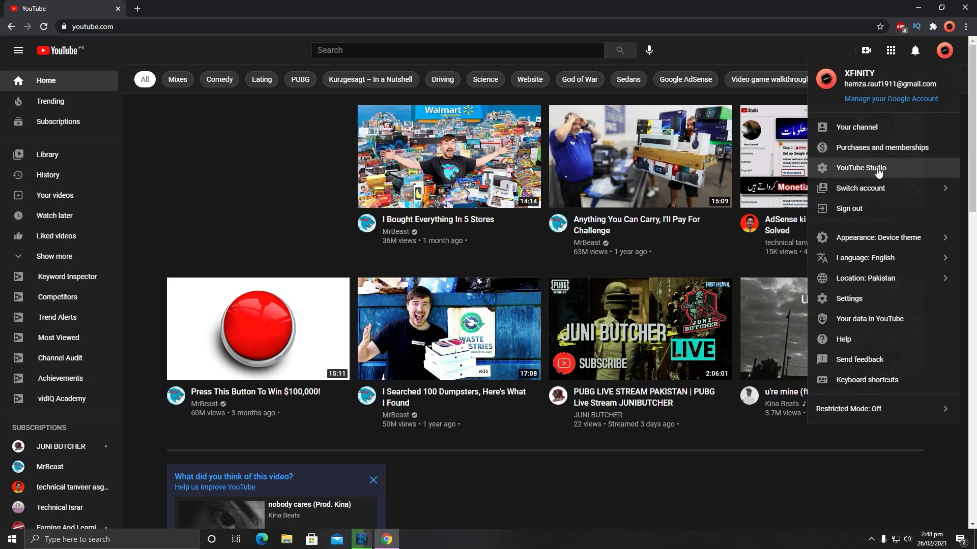
left_click(860, 167)
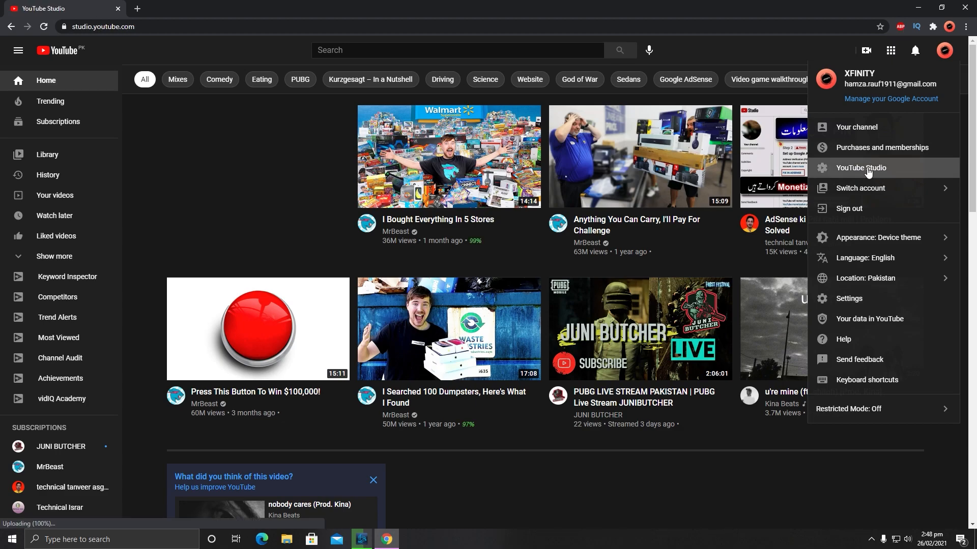
left_click(860, 167)
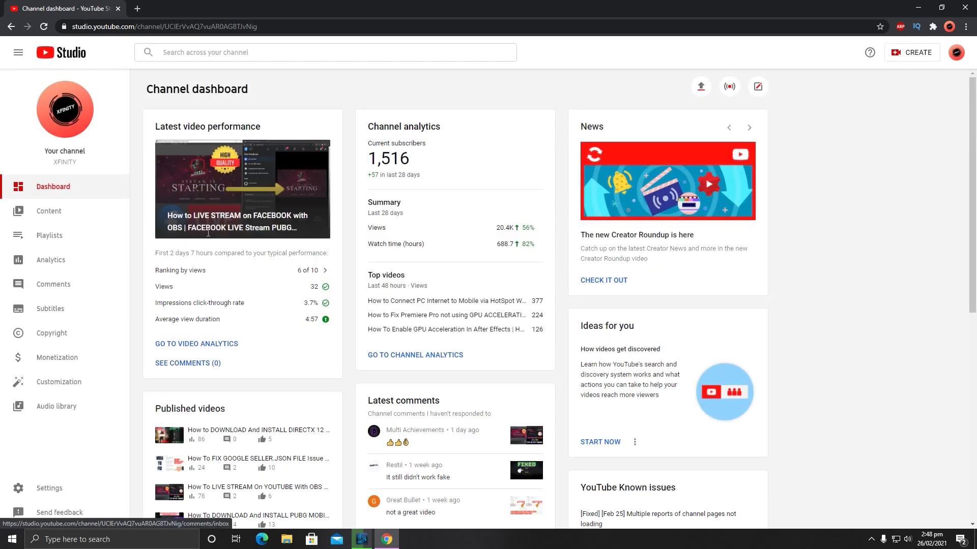
Browse the channel's uploaded videos in Content
left_click(48, 210)
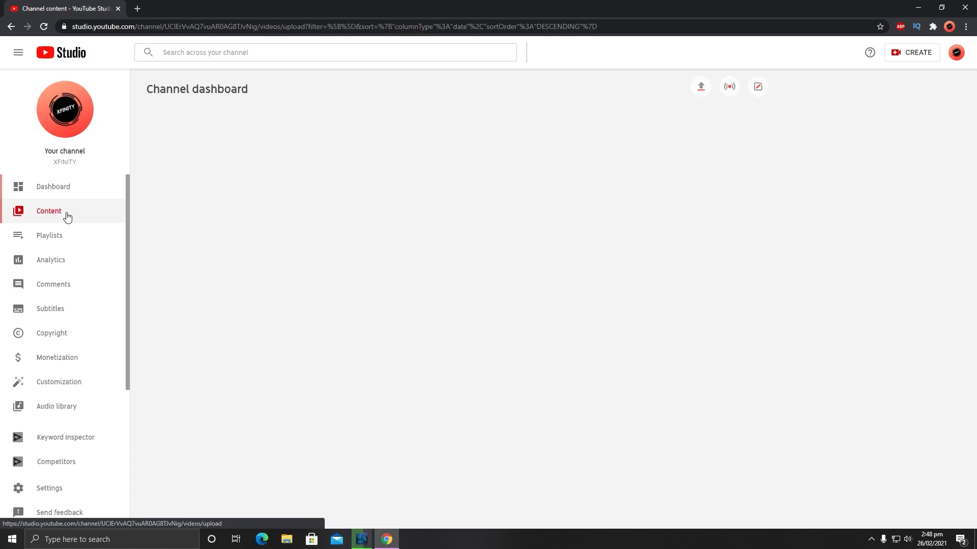
left_click(49, 210)
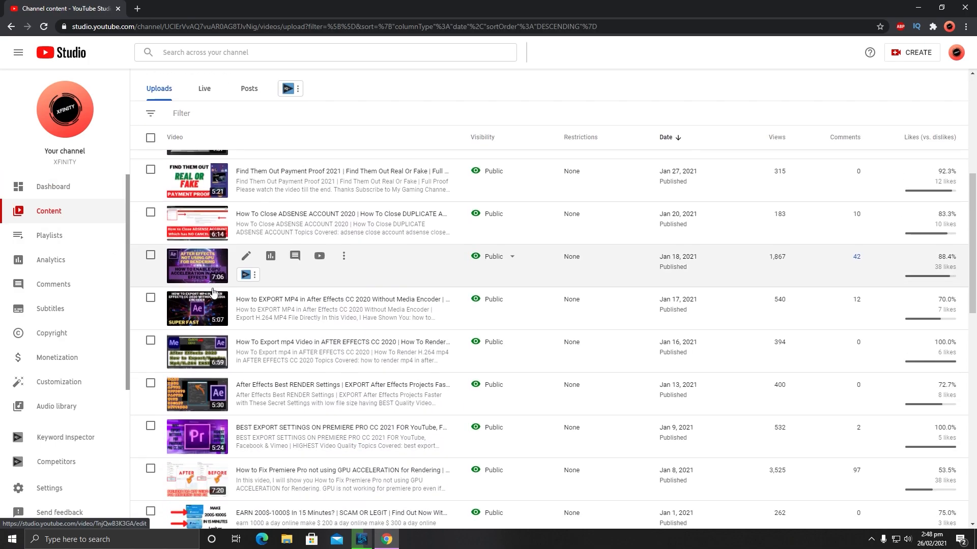
scroll("down", 3)
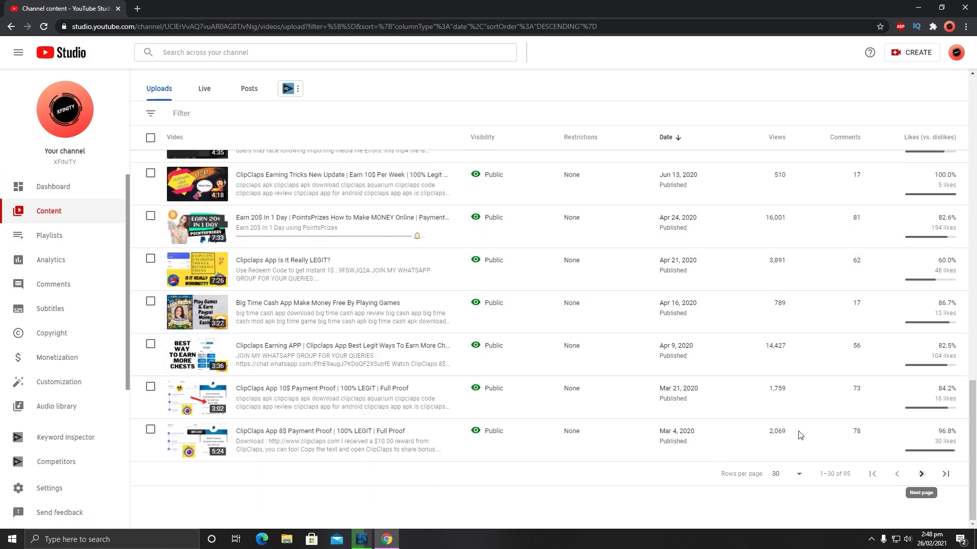
scroll("down", 3)
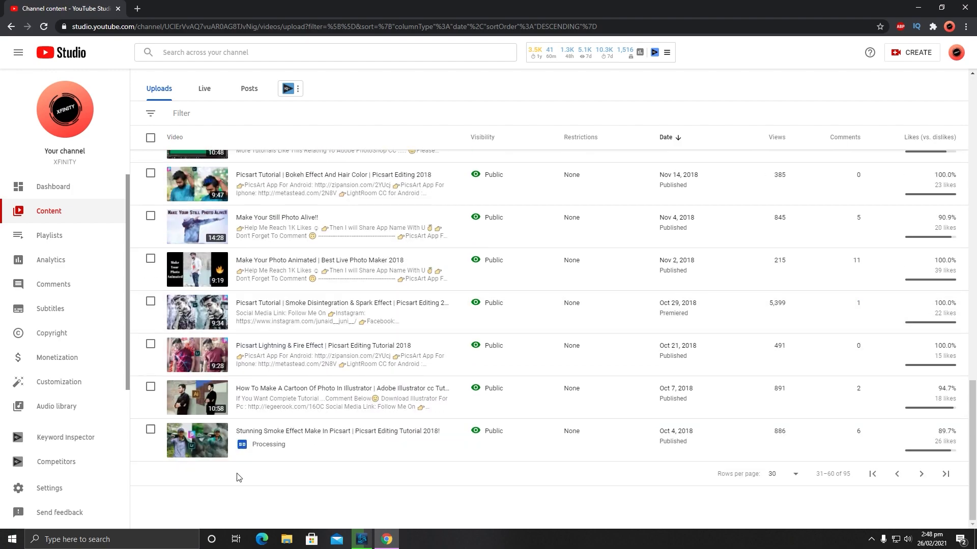
mouse_move(249, 355)
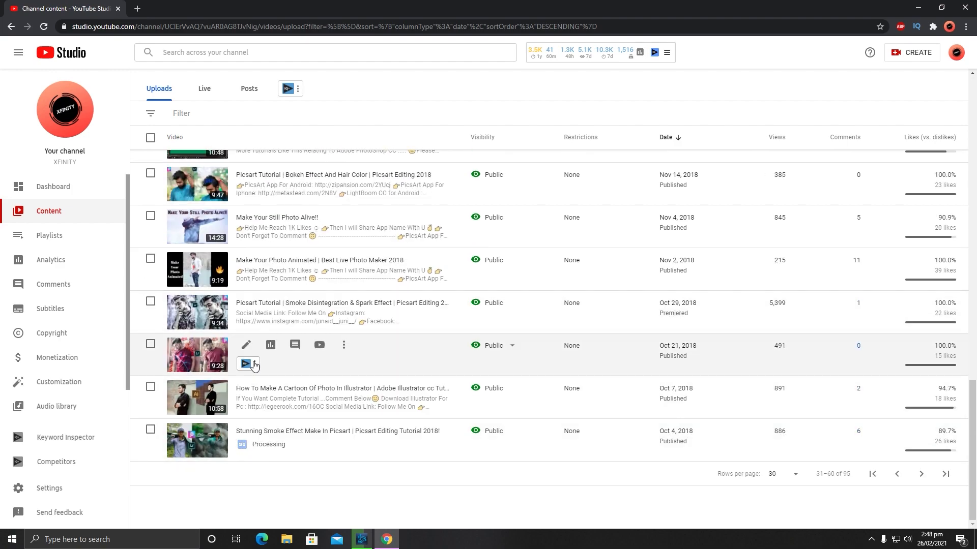
mouse_move(648, 471)
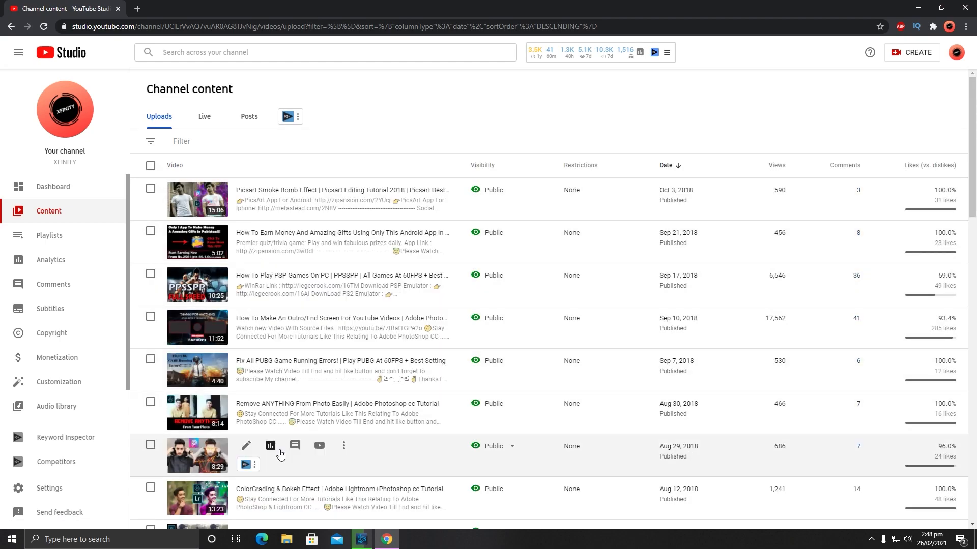
scroll("down", 3)
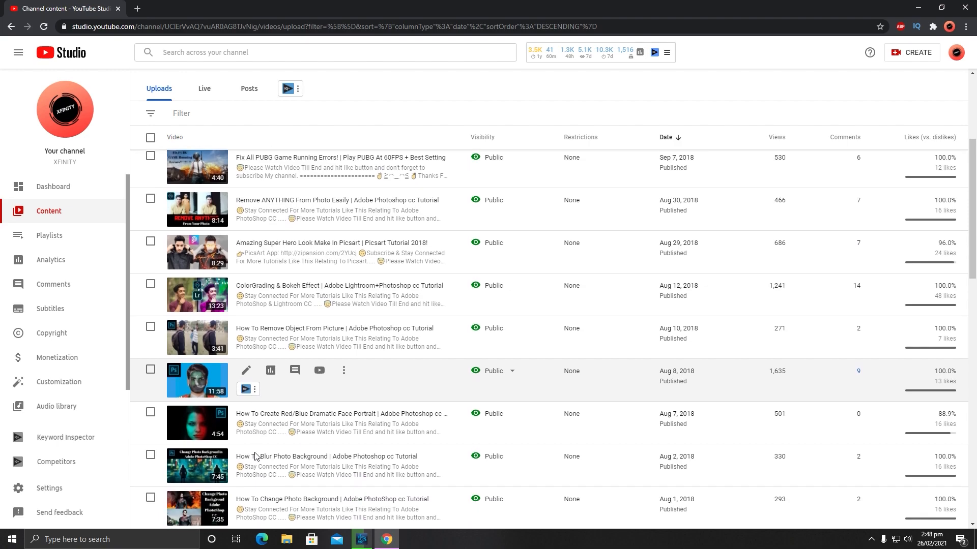
scroll("down", 3)
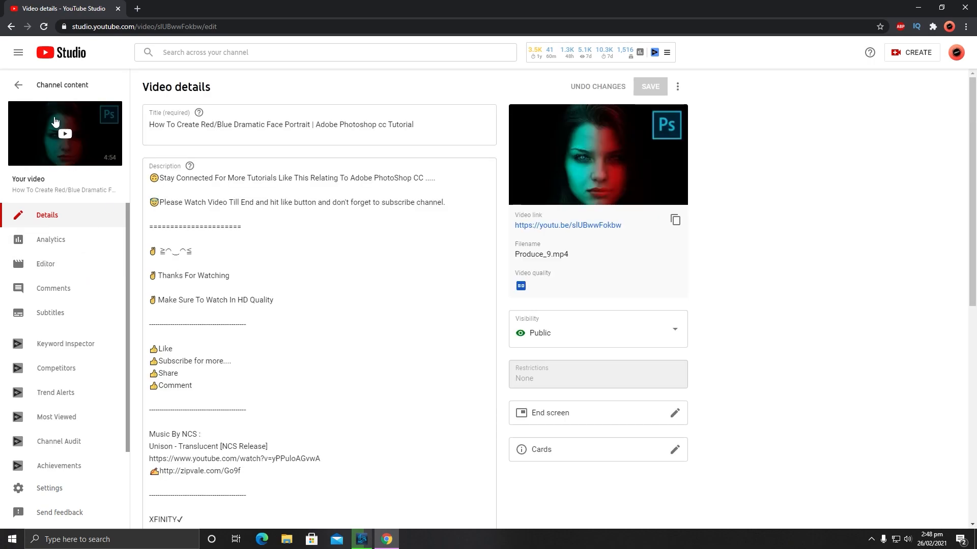
Open the details of the Red/Blue Dramatic Face Portrait Photoshop tutorial video
left_click(18, 85)
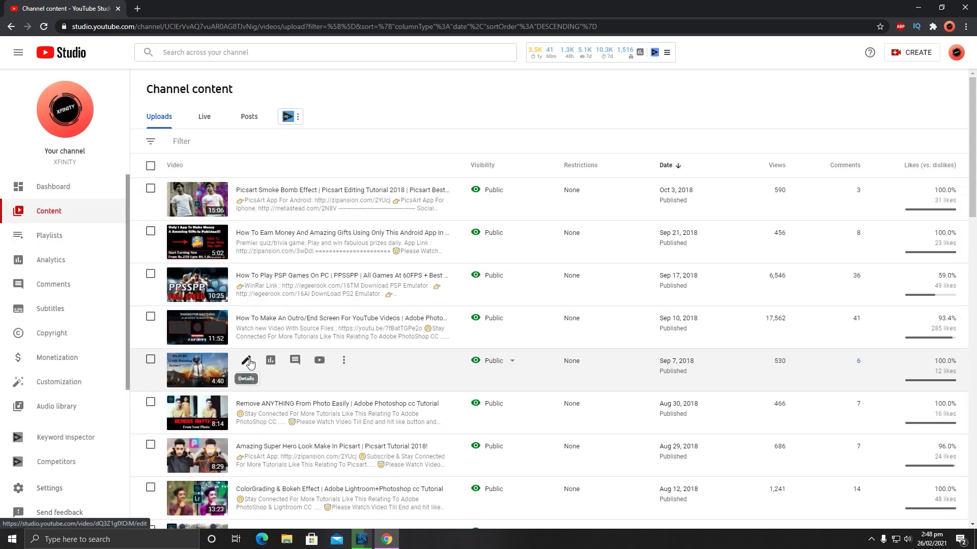
scroll("down", 3)
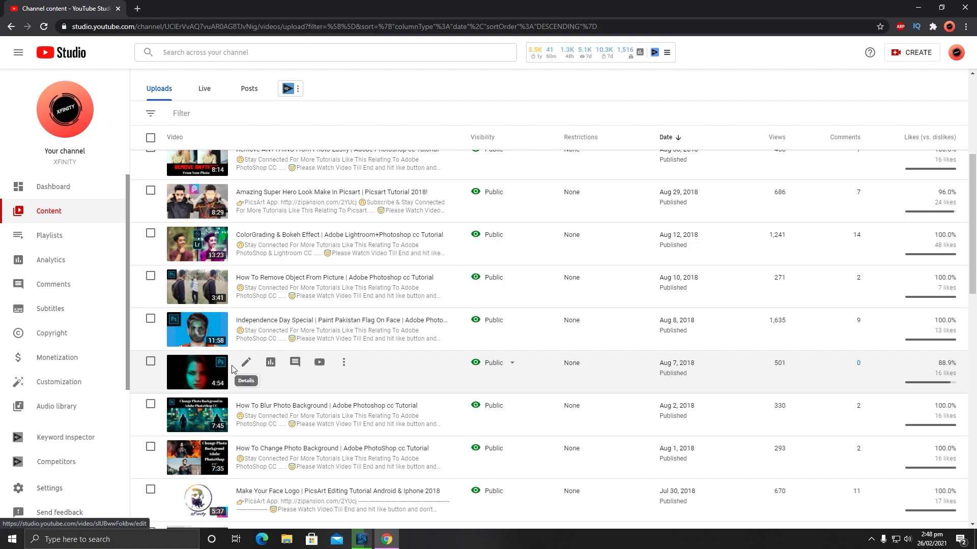
left_click(245, 363)
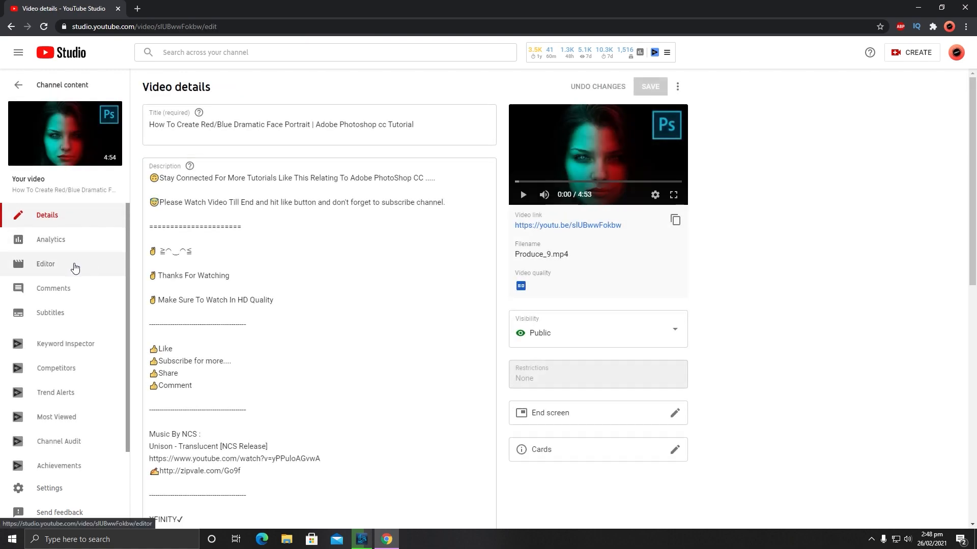
Open the Editor and play the video preview from its start
left_click(46, 264)
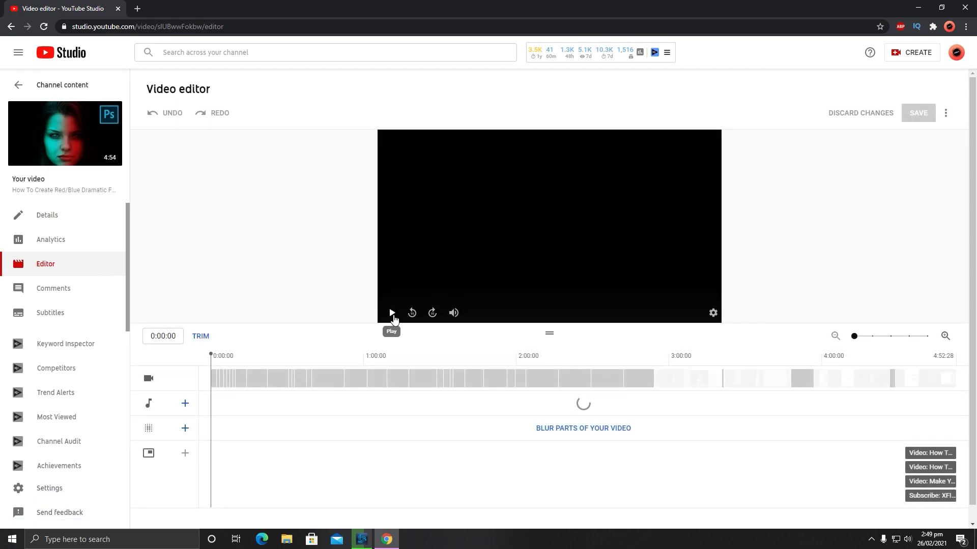
left_click(391, 313)
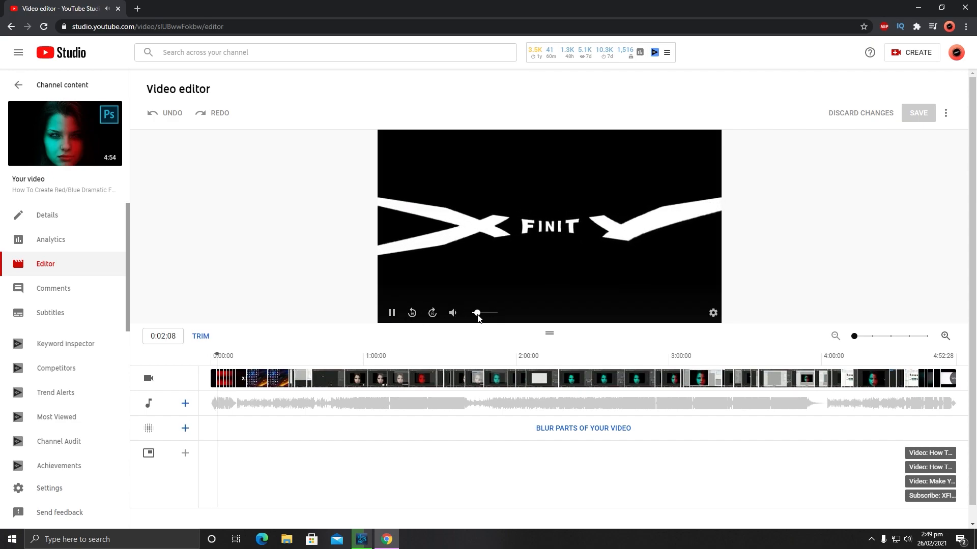
left_click(391, 312)
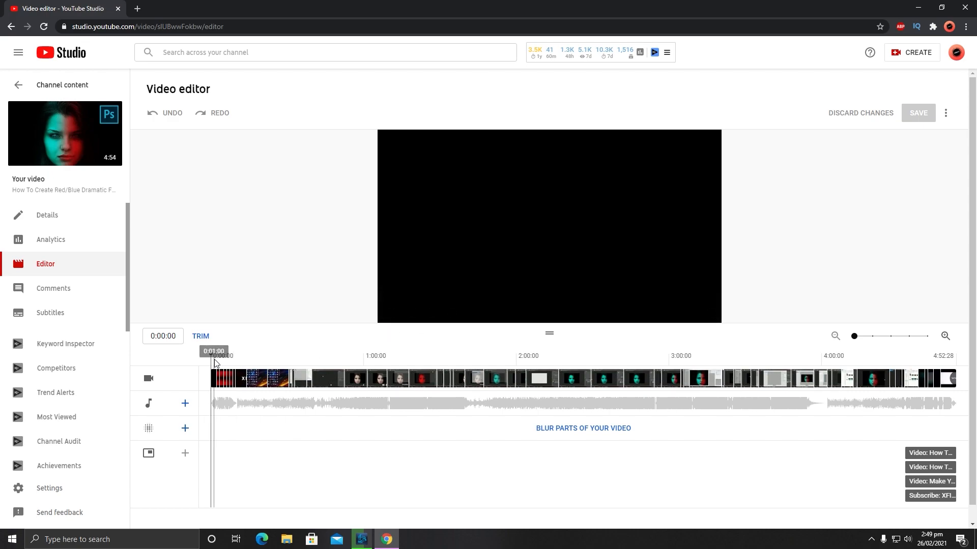
left_click(549, 226)
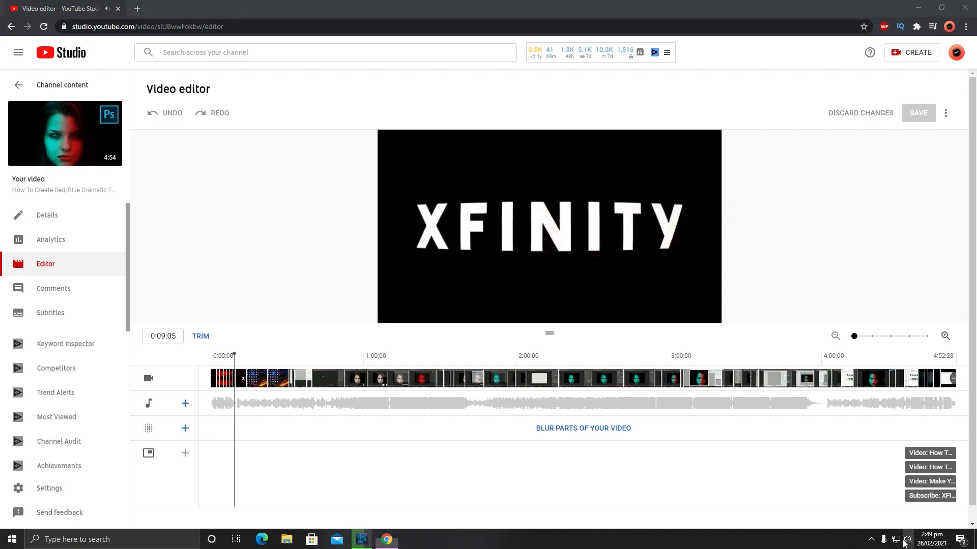
left_click(550, 226)
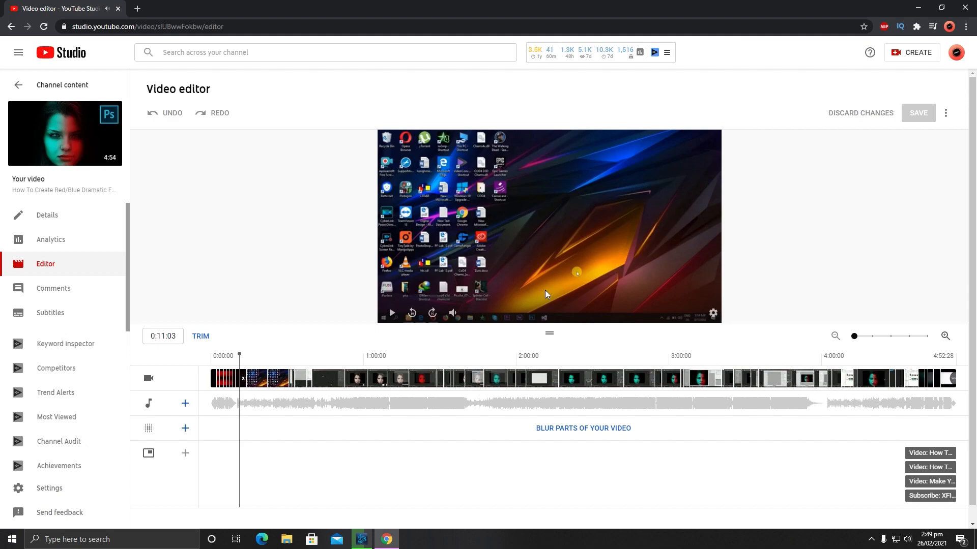
left_click(184, 402)
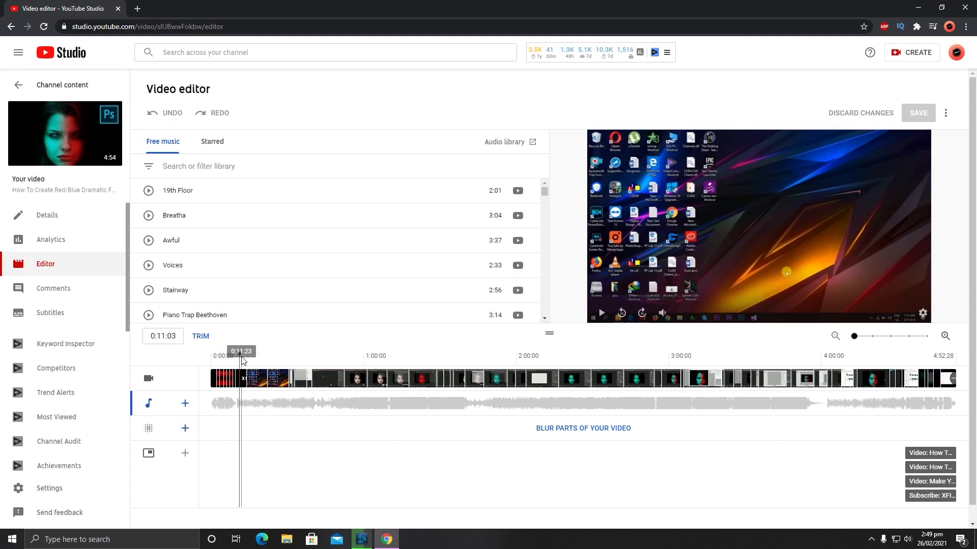
mouse_move(149, 403)
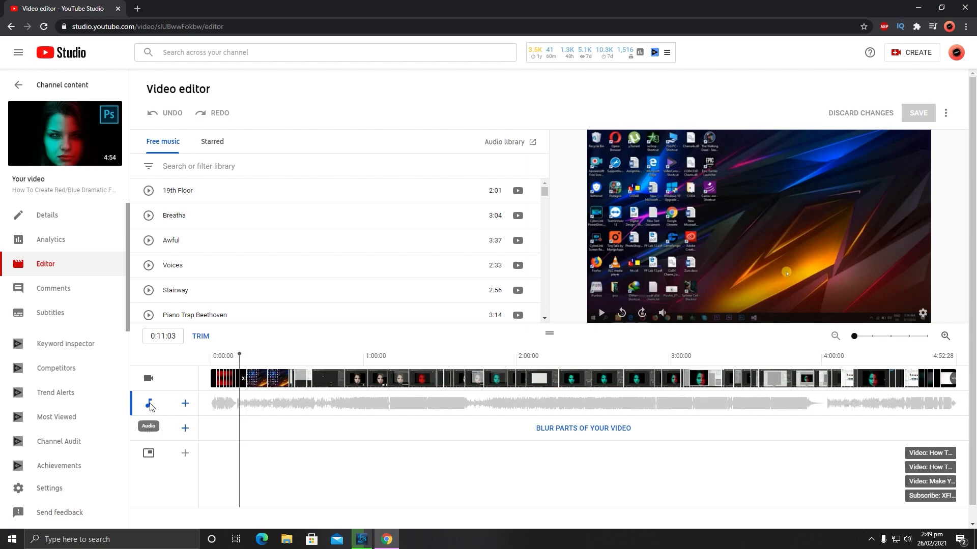
mouse_move(185, 404)
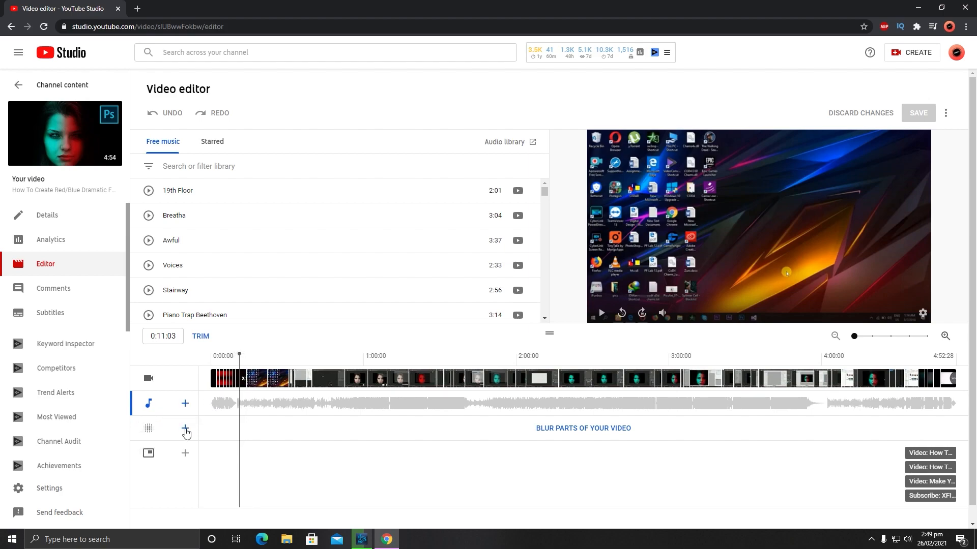
mouse_move(185, 428)
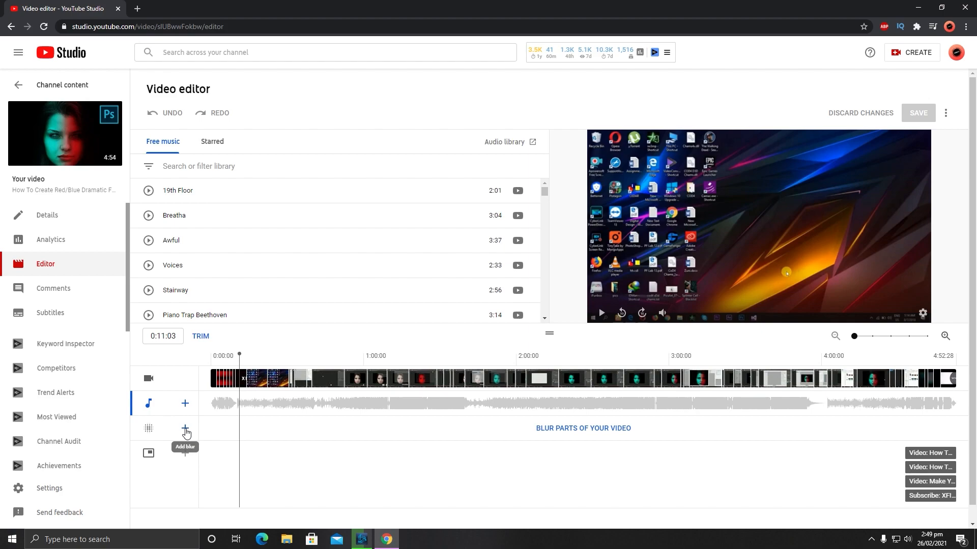
mouse_move(148, 452)
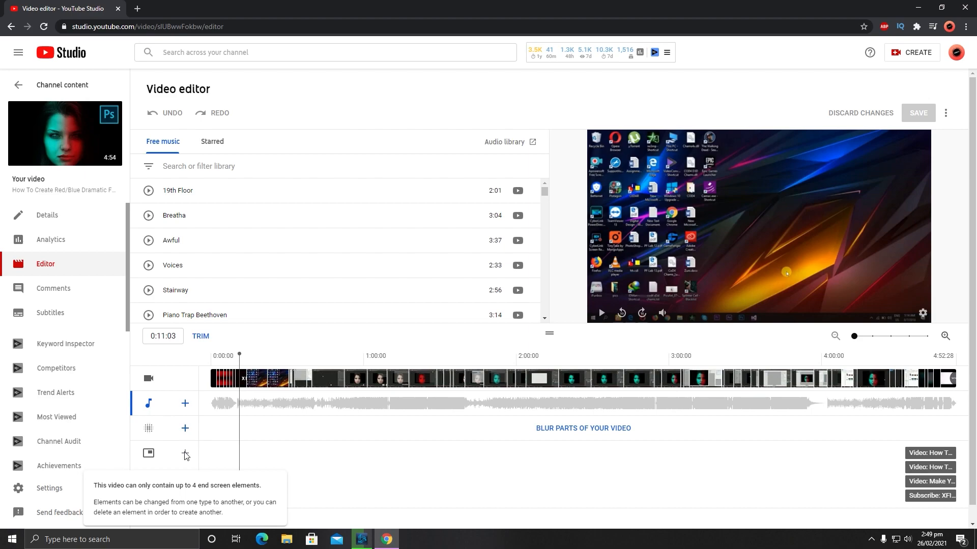
mouse_move(185, 403)
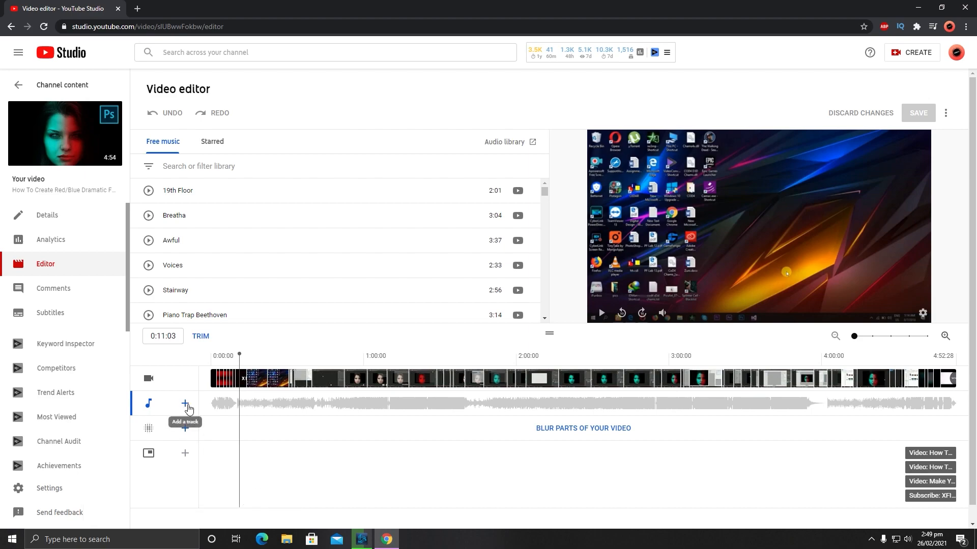
mouse_move(449, 317)
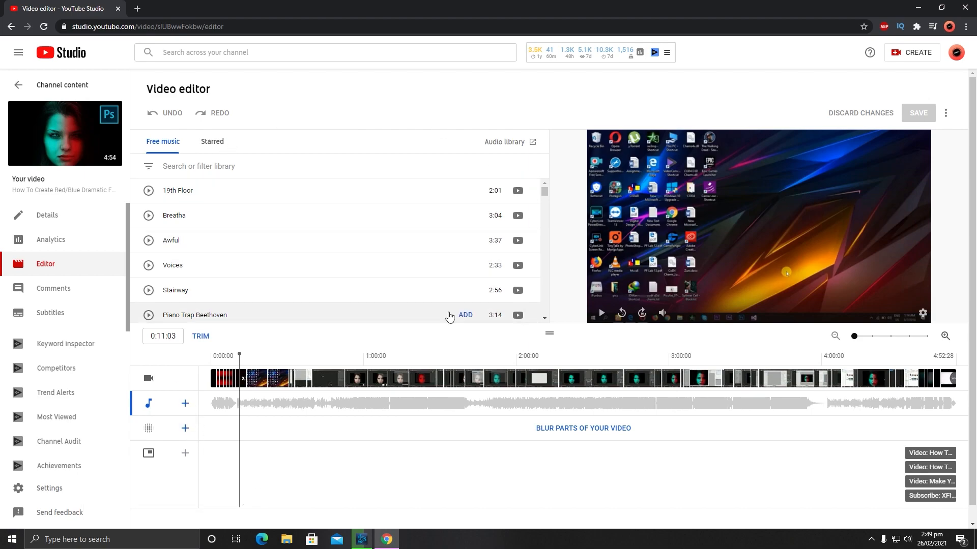
mouse_move(196, 238)
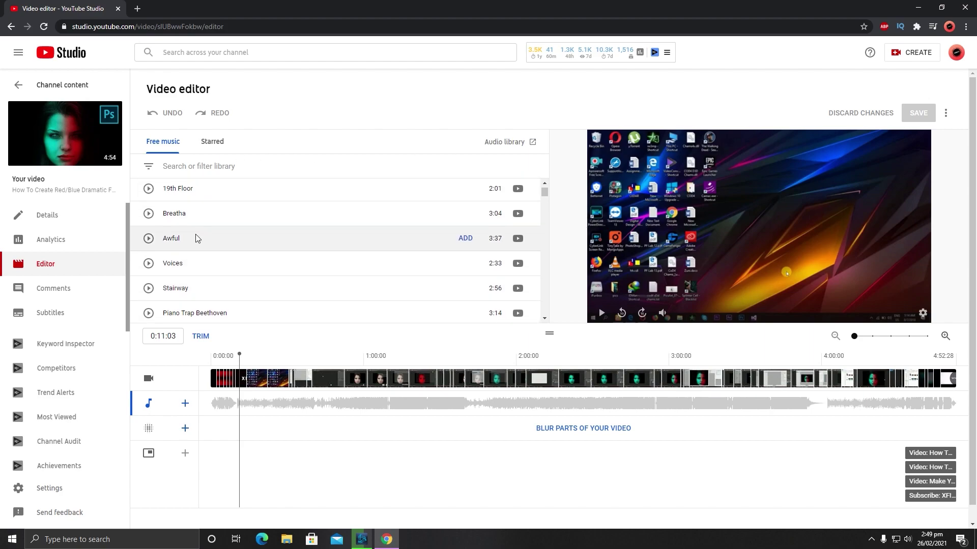
scroll("down", 3)
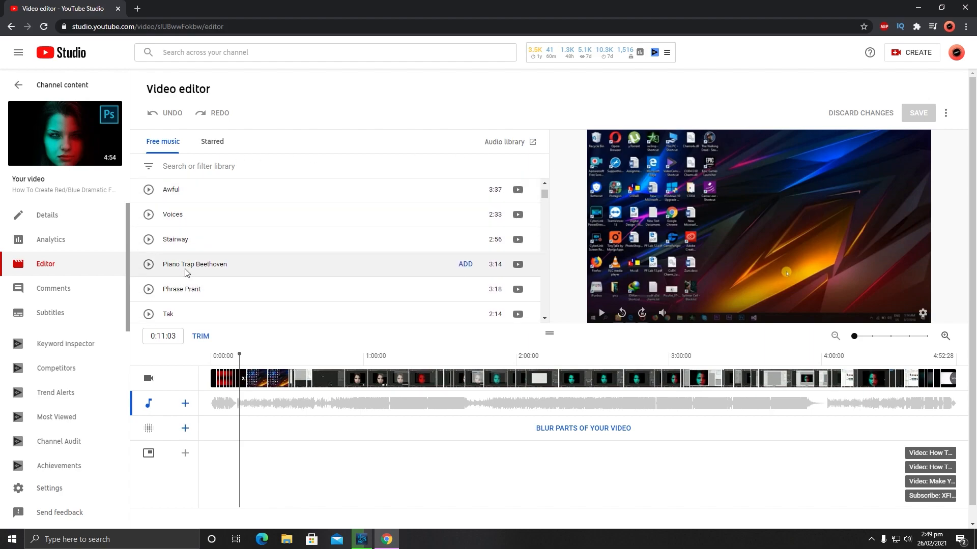
mouse_move(466, 267)
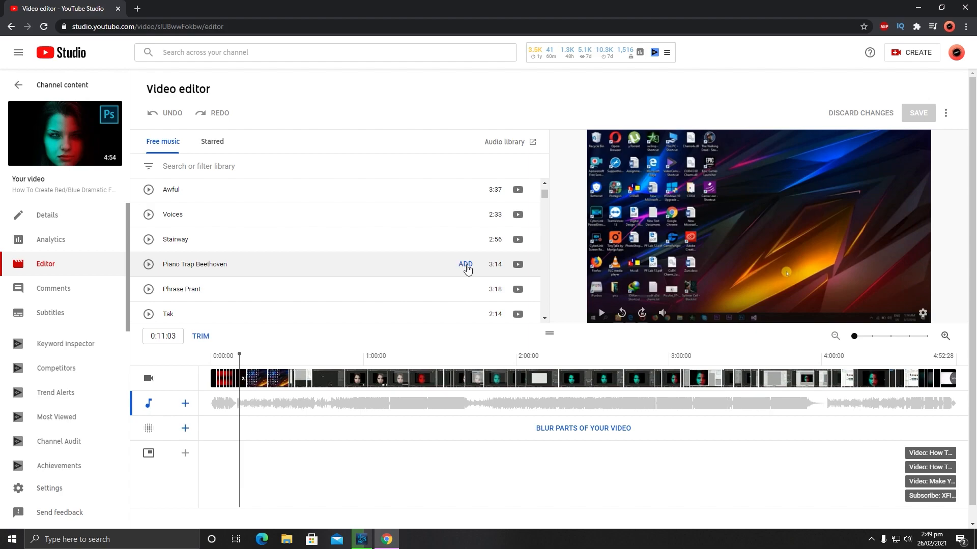
Add Piano Trap Beethoven from Free music to the audio track
left_click(465, 264)
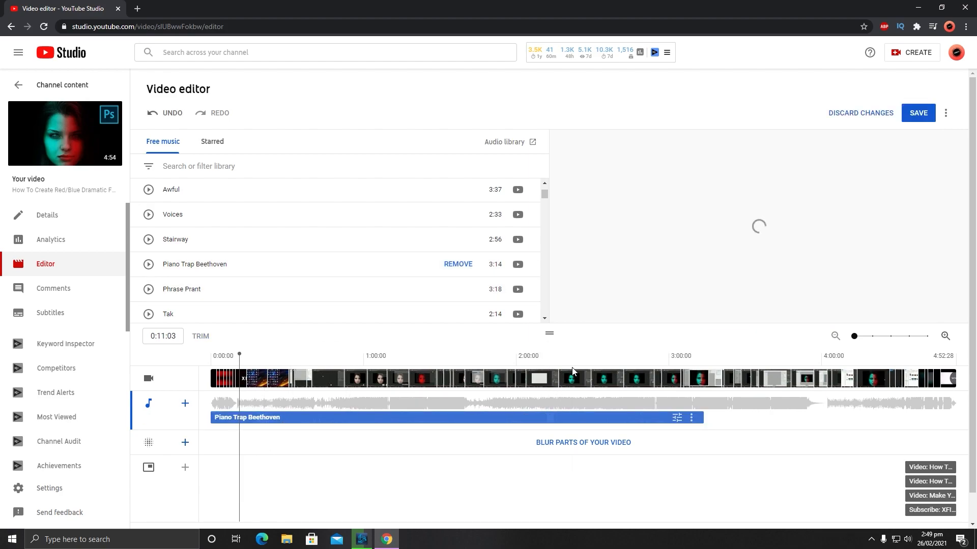
mouse_move(288, 286)
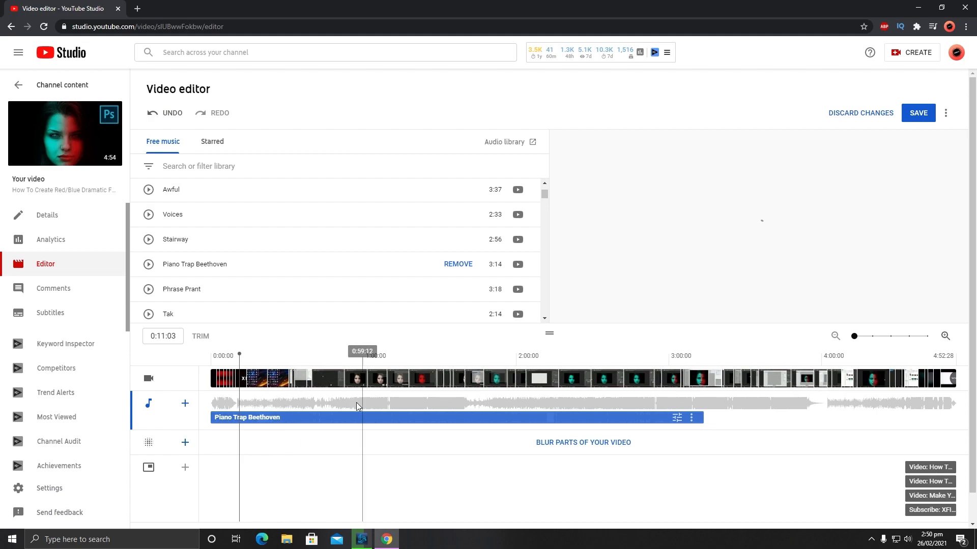
left_click(494, 408)
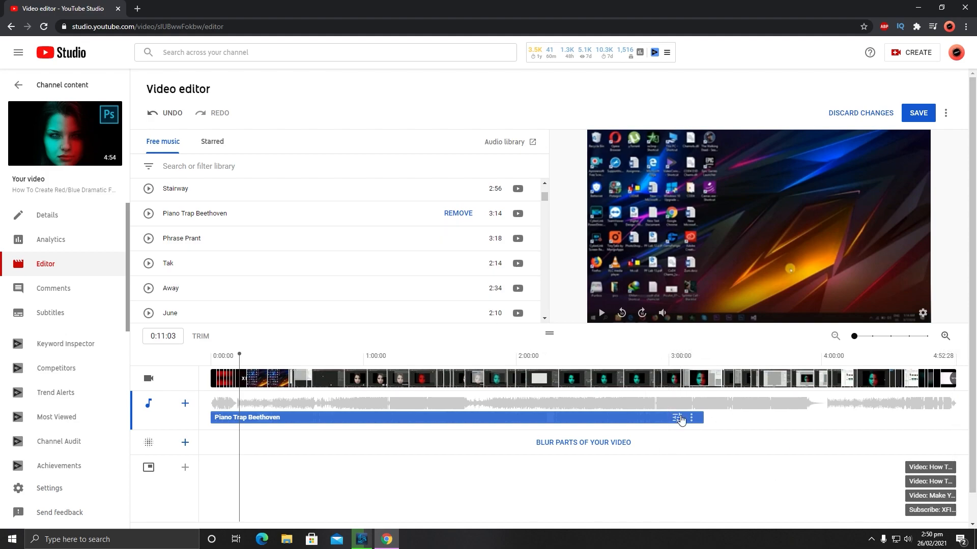
mouse_move(330, 264)
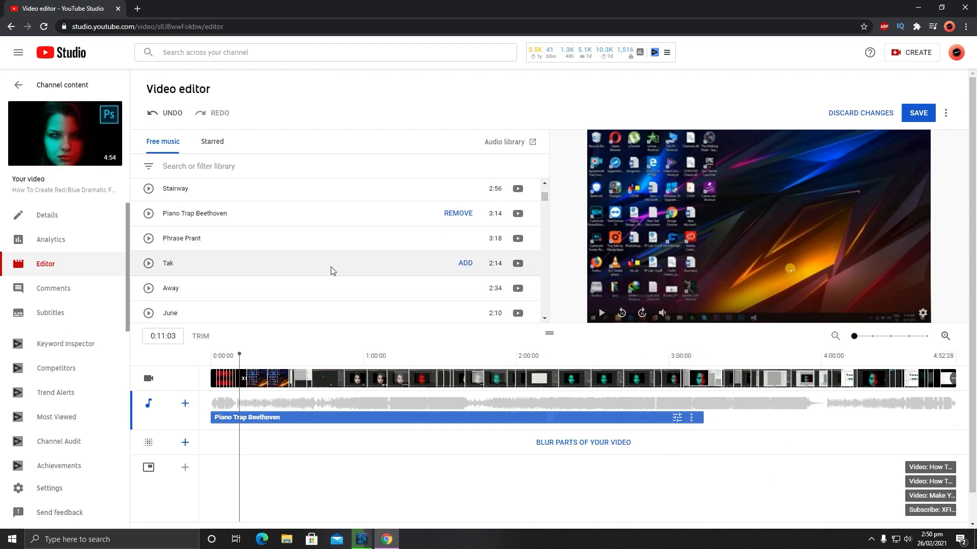
mouse_move(375, 428)
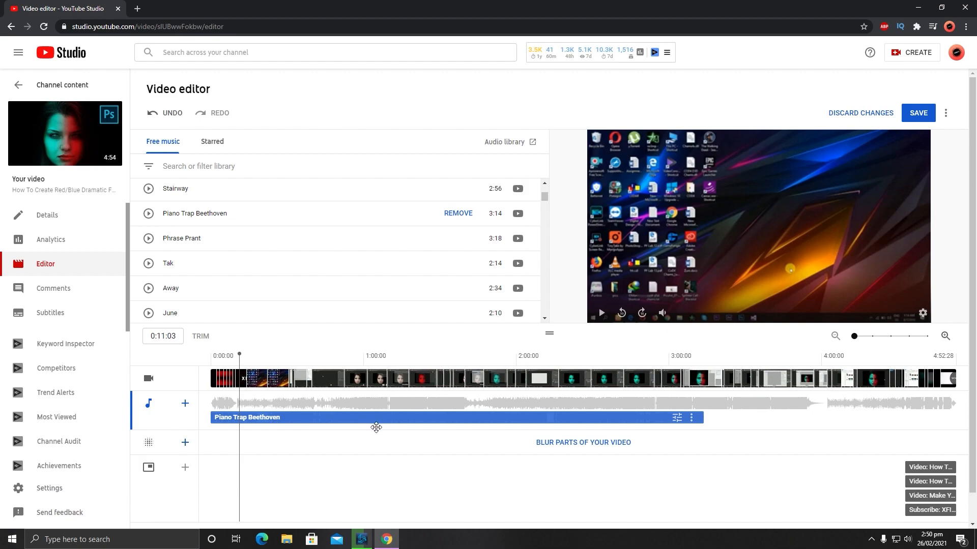
mouse_move(448, 241)
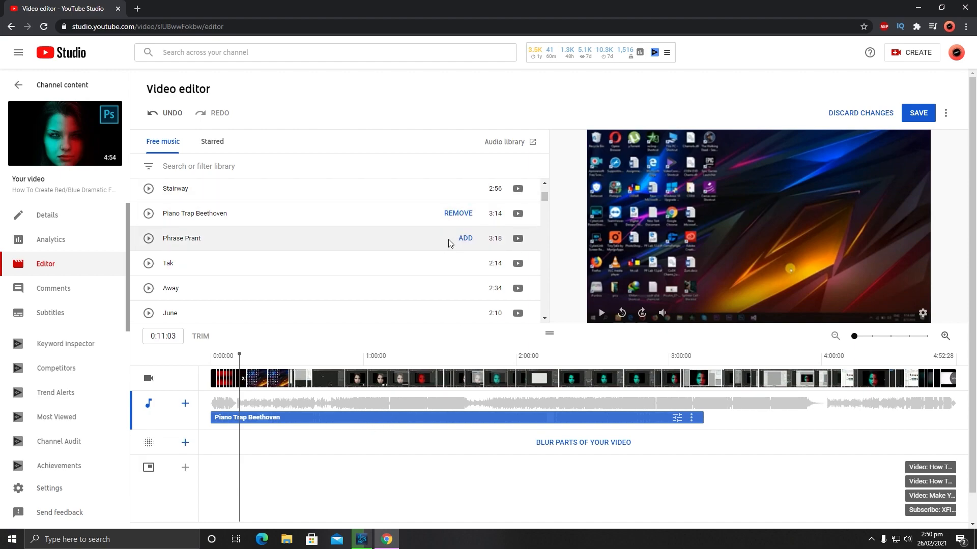
mouse_move(465, 241)
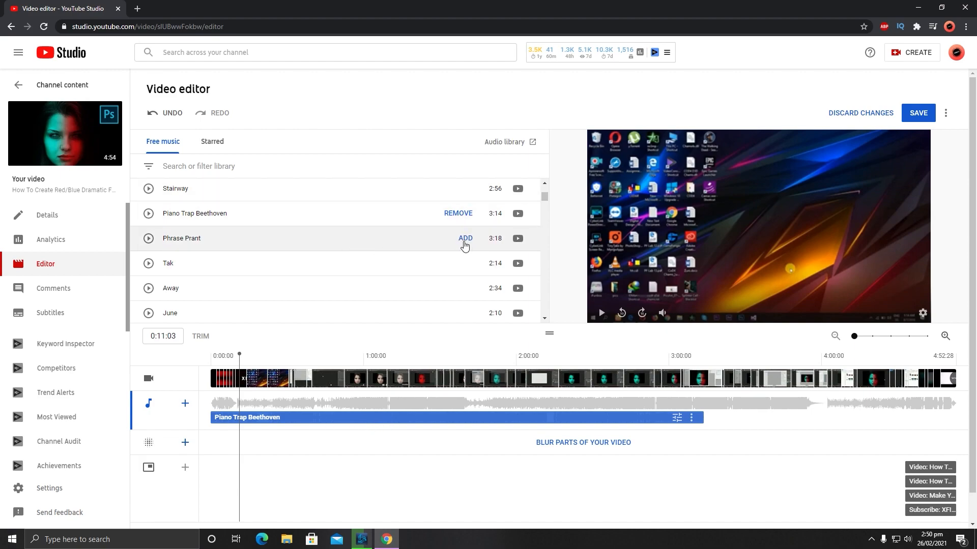
Scroll down the Free music list toward the Muriel track
scroll("down", 3)
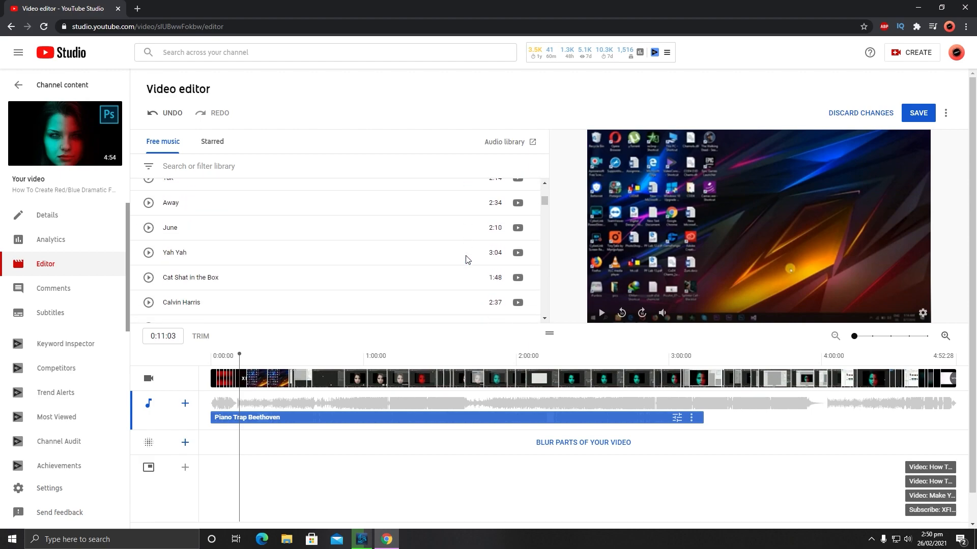
scroll("down", 3)
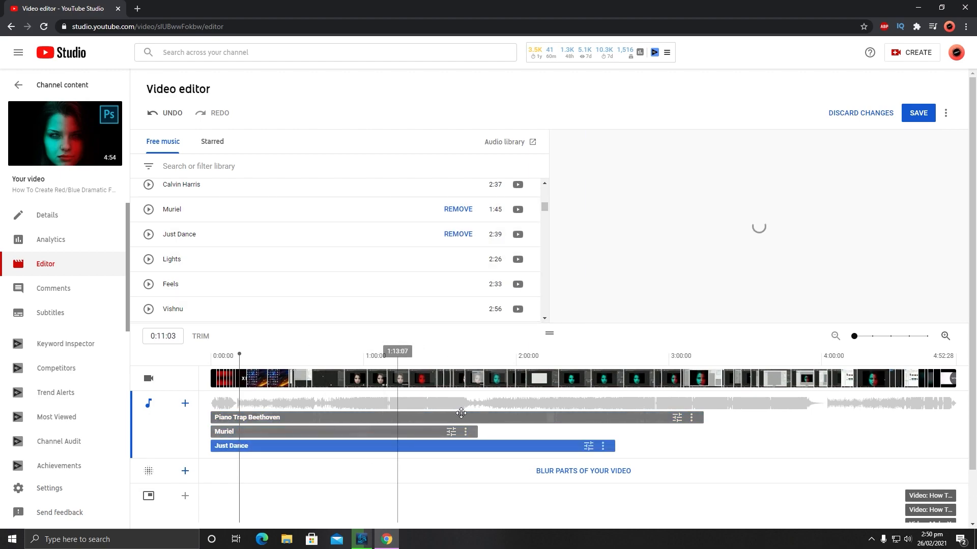
mouse_move(441, 313)
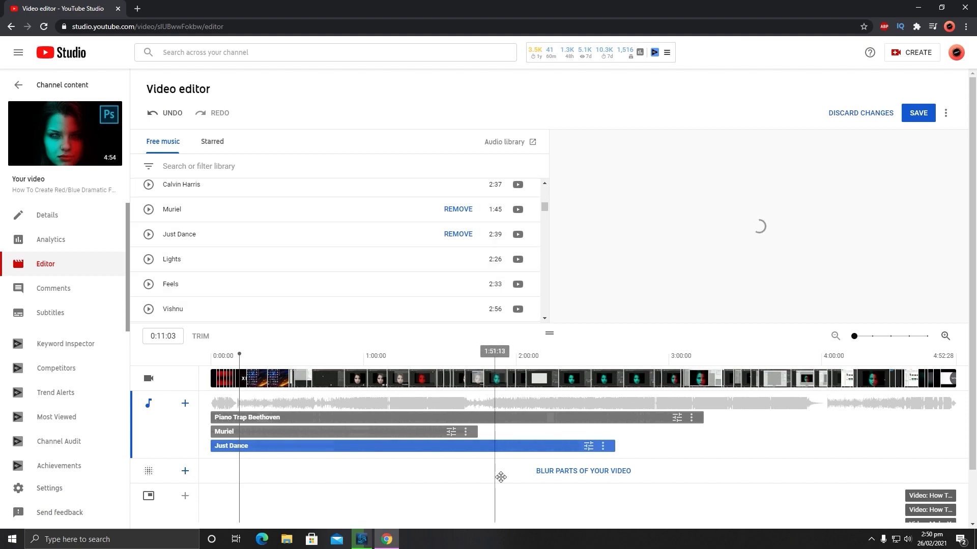
mouse_move(463, 240)
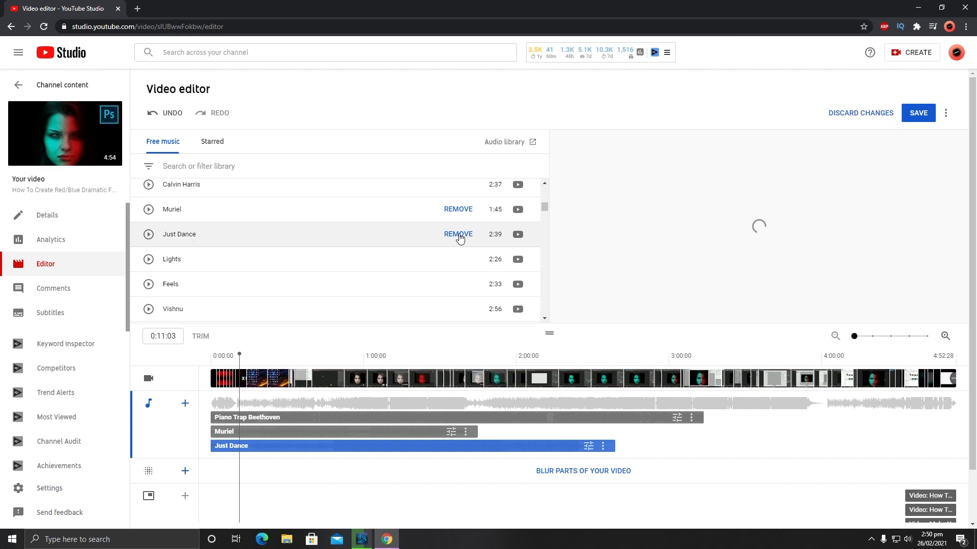
mouse_move(602, 446)
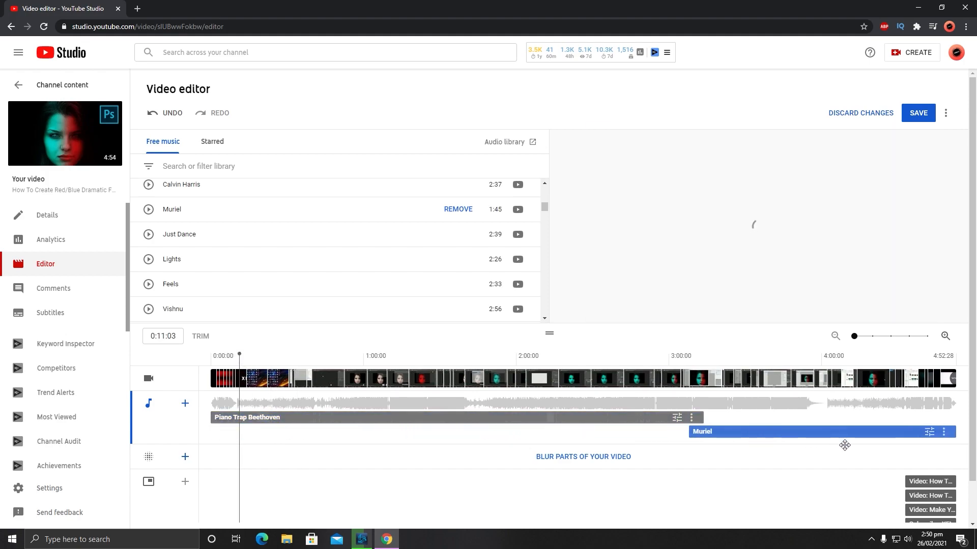
Drag the Muriel clip to start where Piano Trap Beethoven ends
left_click(700, 377)
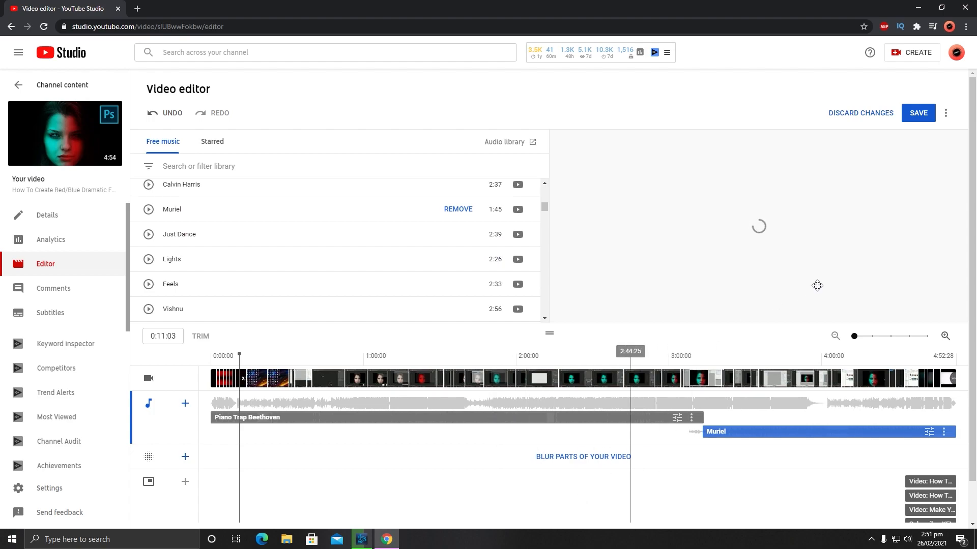
Save the audio changes and confirm in the Save changes? dialog
left_click(917, 113)
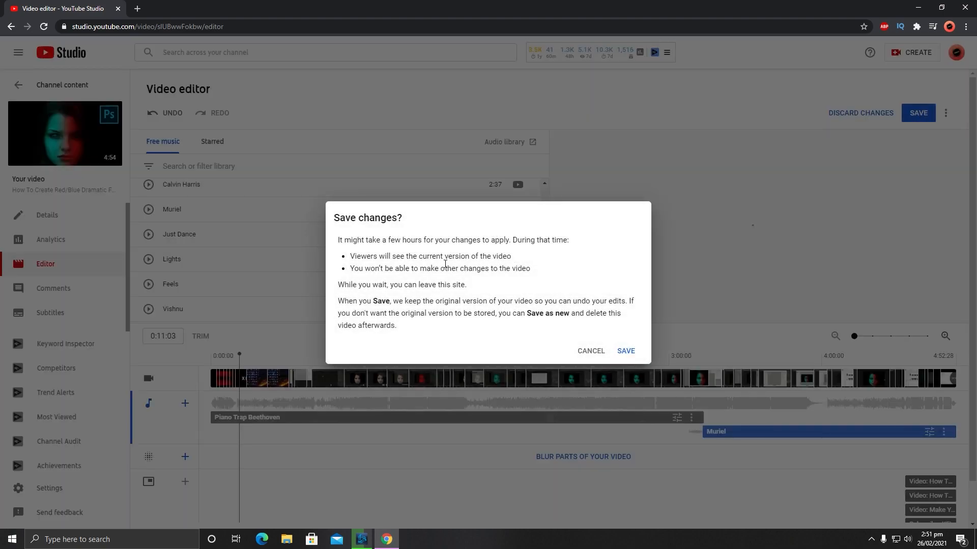
left_click(625, 351)
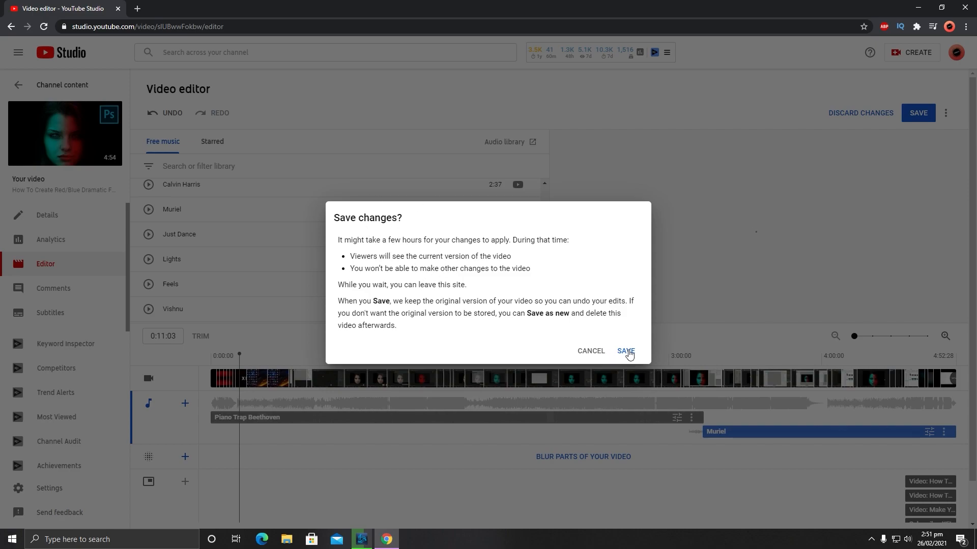
left_click(624, 351)
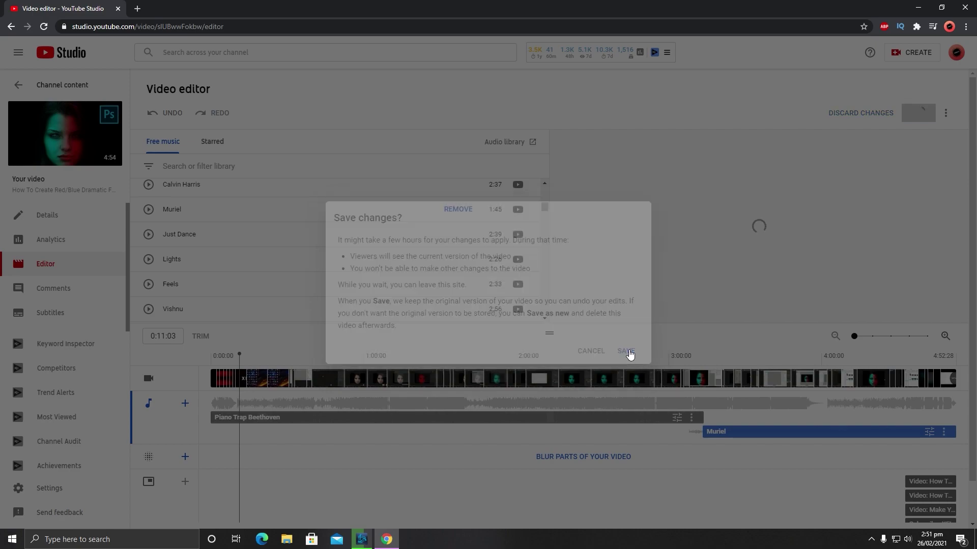
left_click(624, 350)
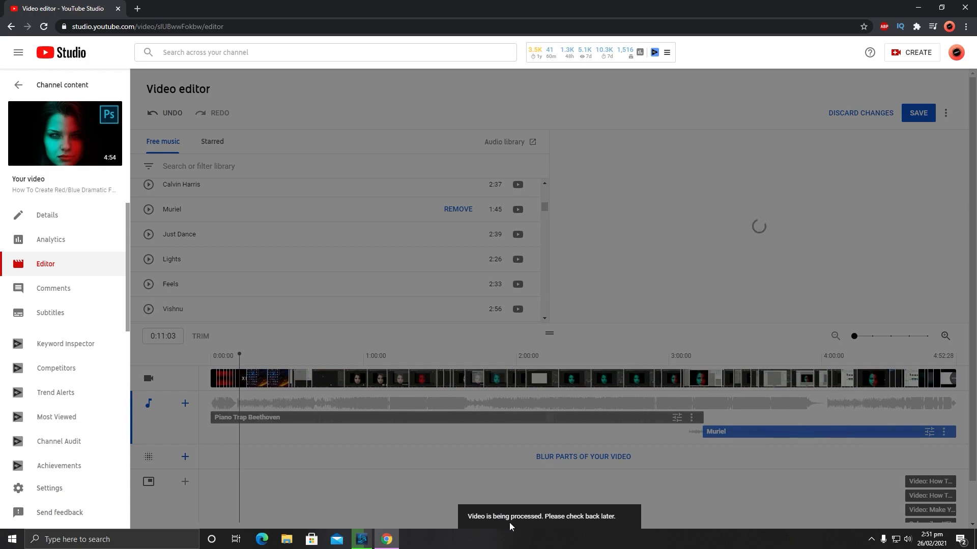
mouse_move(605, 524)
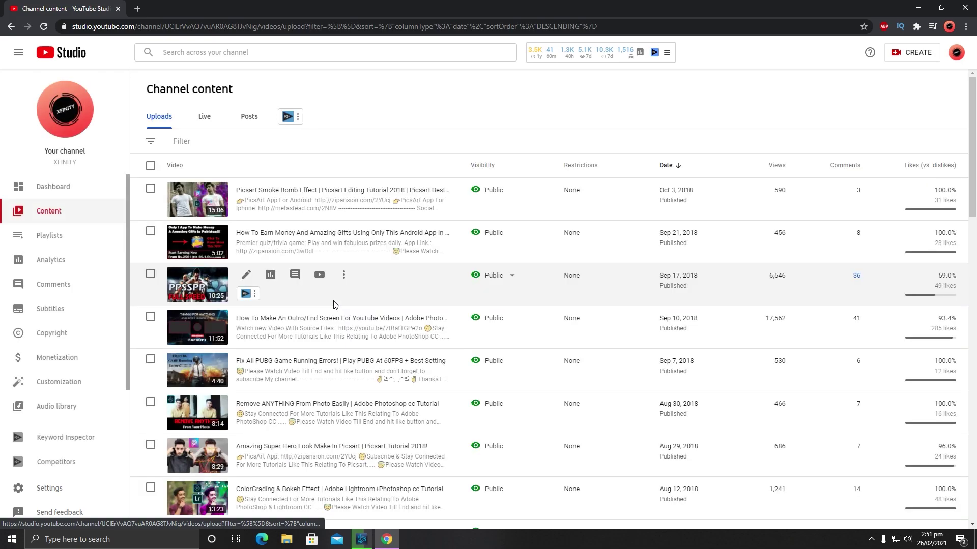
Scroll the Uploads list to find the video marked Processing
scroll("down", 3)
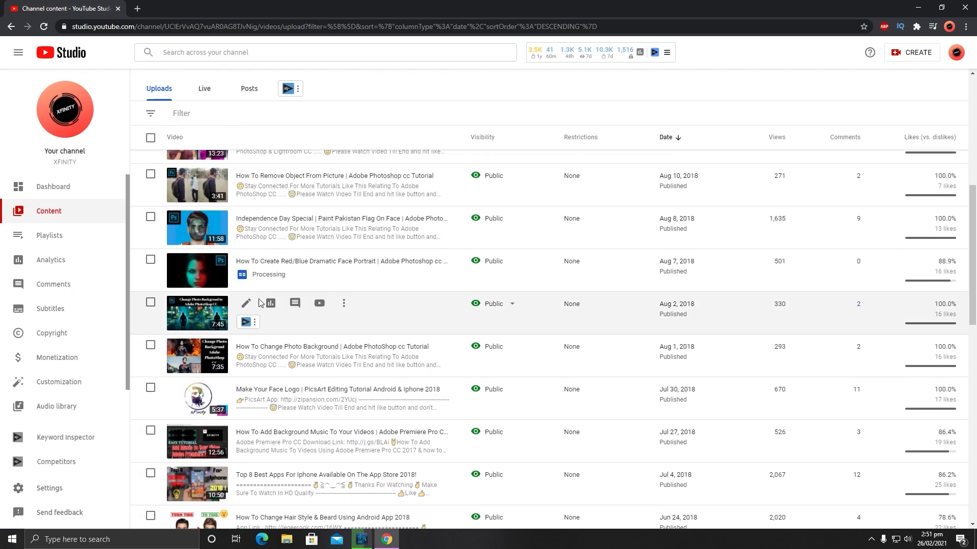
mouse_move(261, 279)
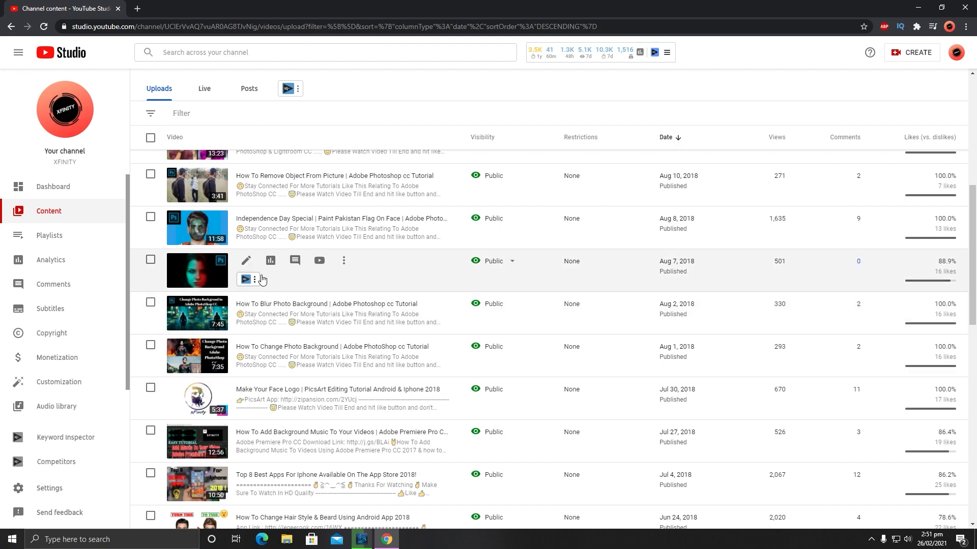